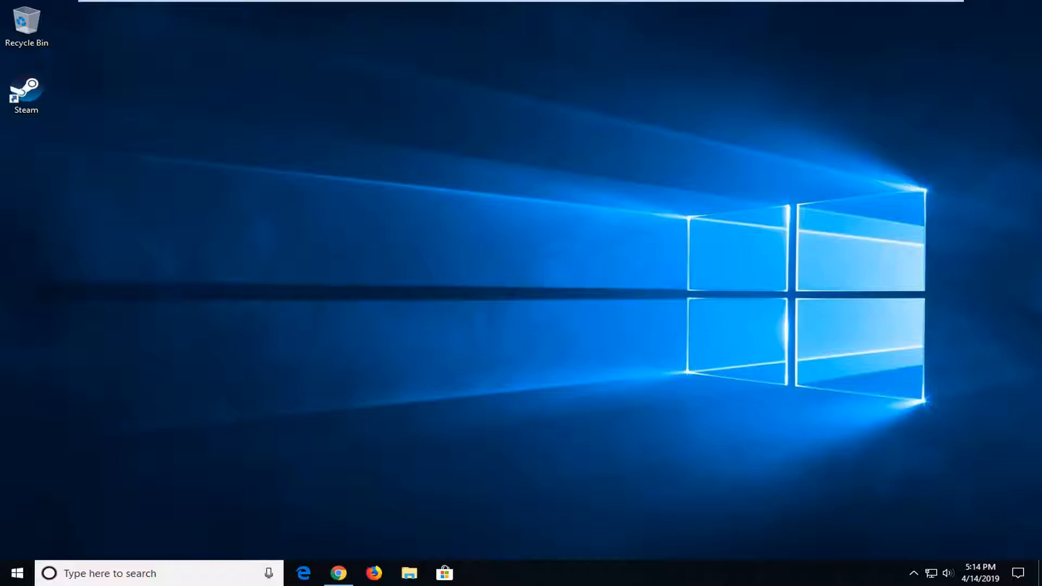
mouse_move(52, 568)
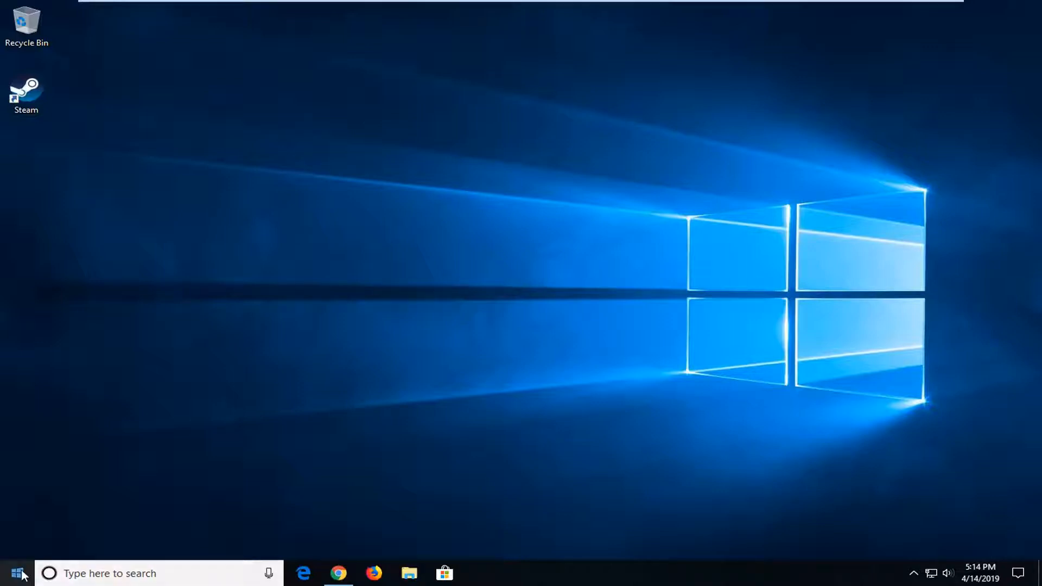
- Open the Start menu app list, then dismiss it to start a search
left_click(15, 573)
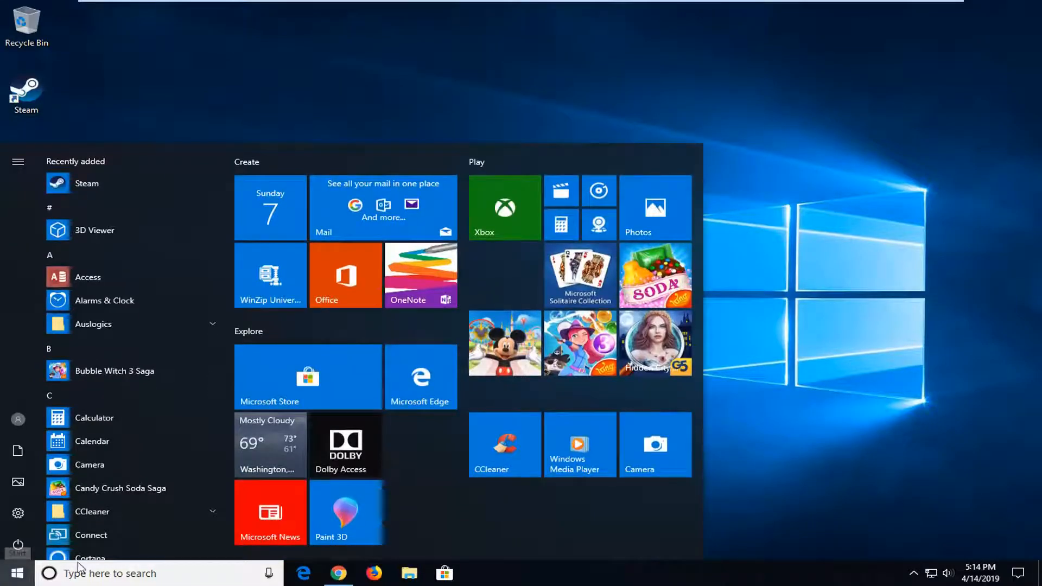
left_click(16, 573)
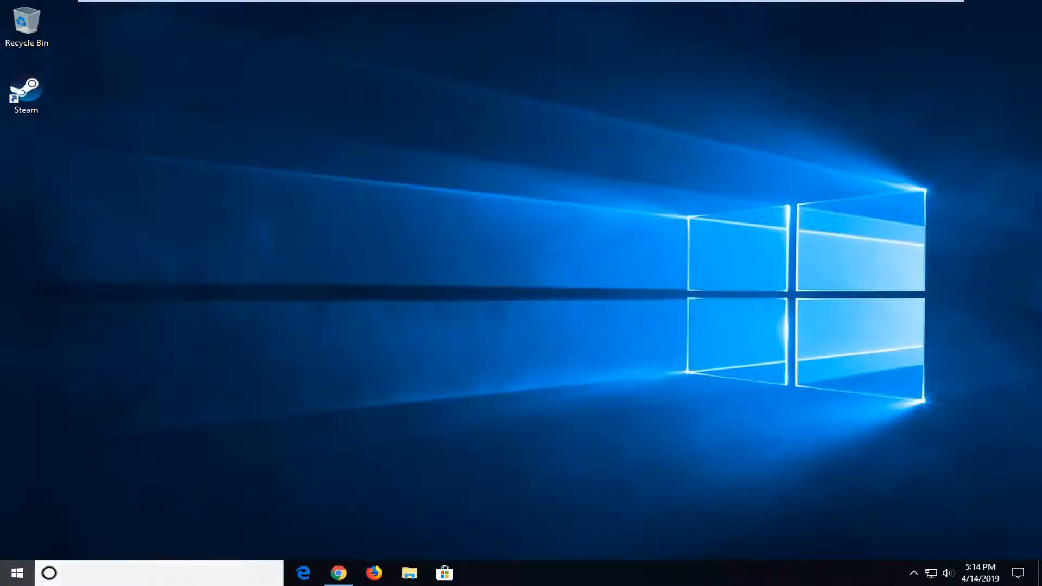
- Search for 'cmd' and run Command Prompt as administrator
type("cmd")
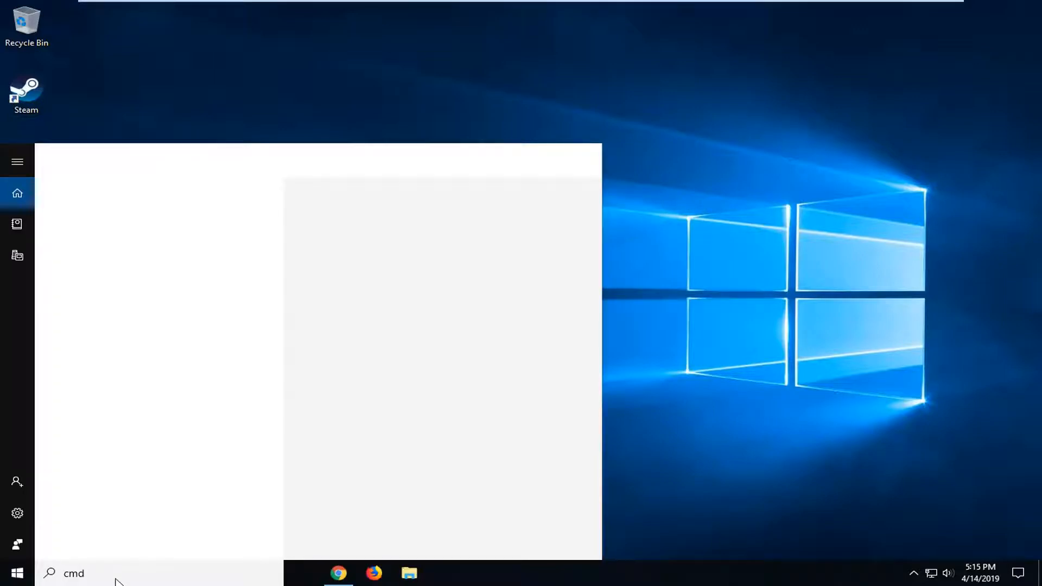
type("cmd")
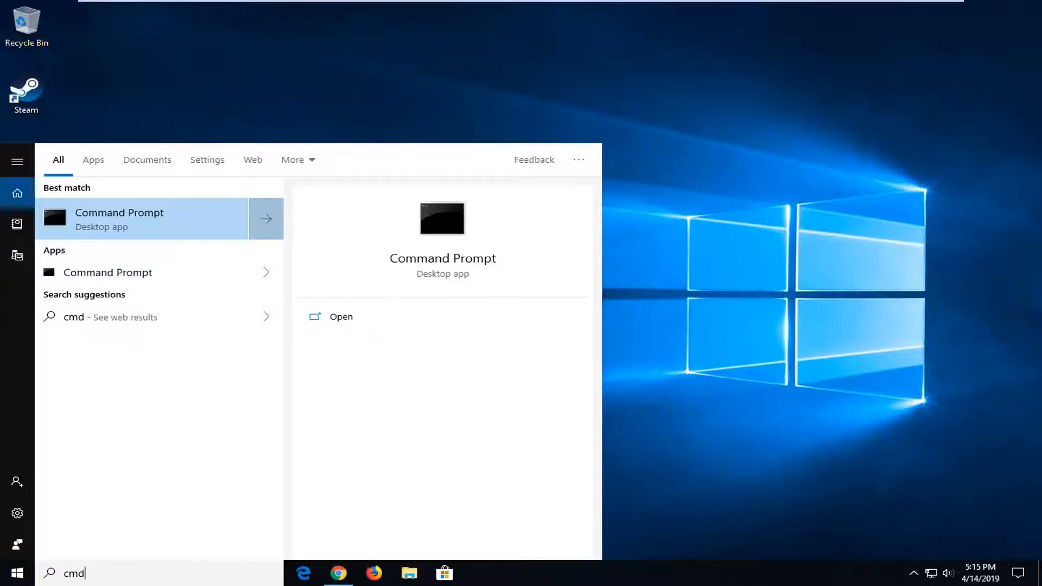
mouse_move(101, 225)
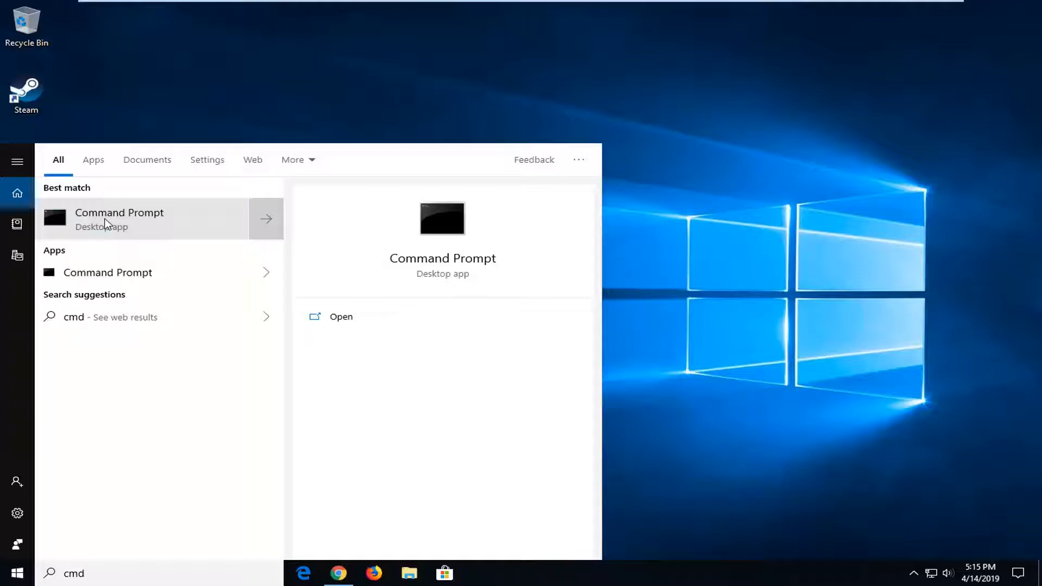
right_click(119, 219)
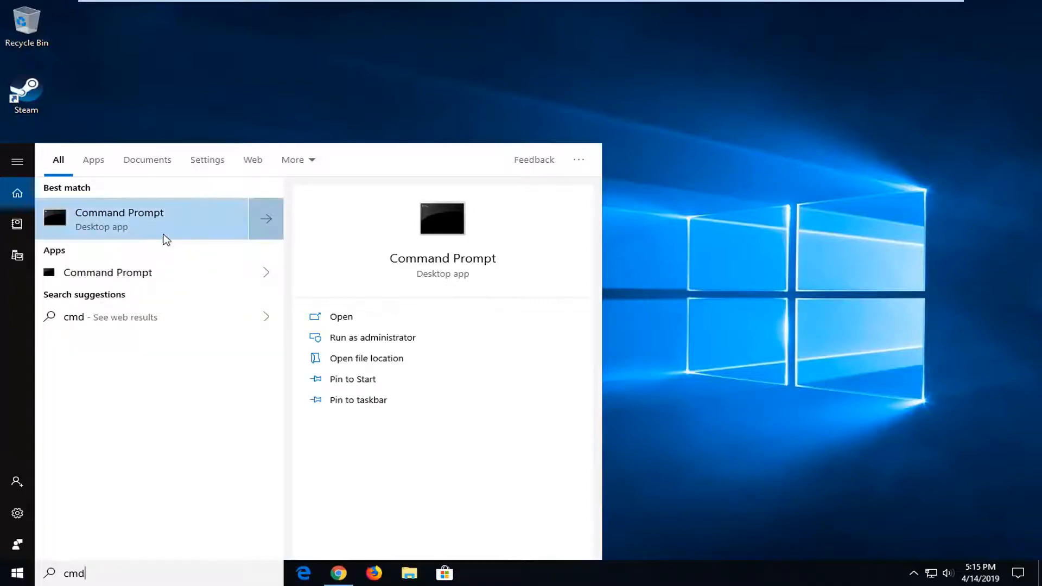
left_click(119, 219)
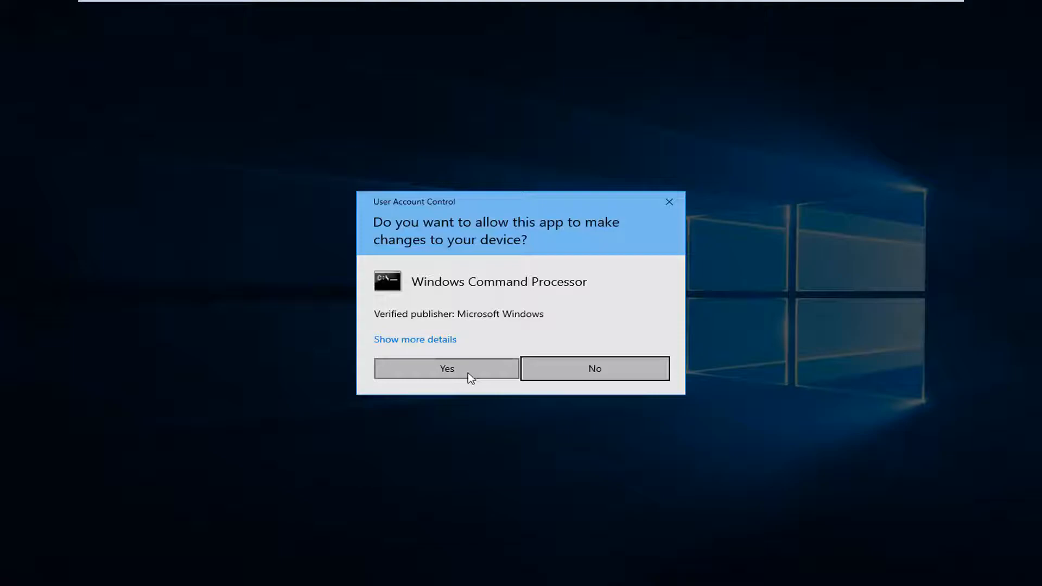
- Approve the UAC prompt and type 'netsh winsock reset' in the elevated Command Prompt
left_click(446, 367)
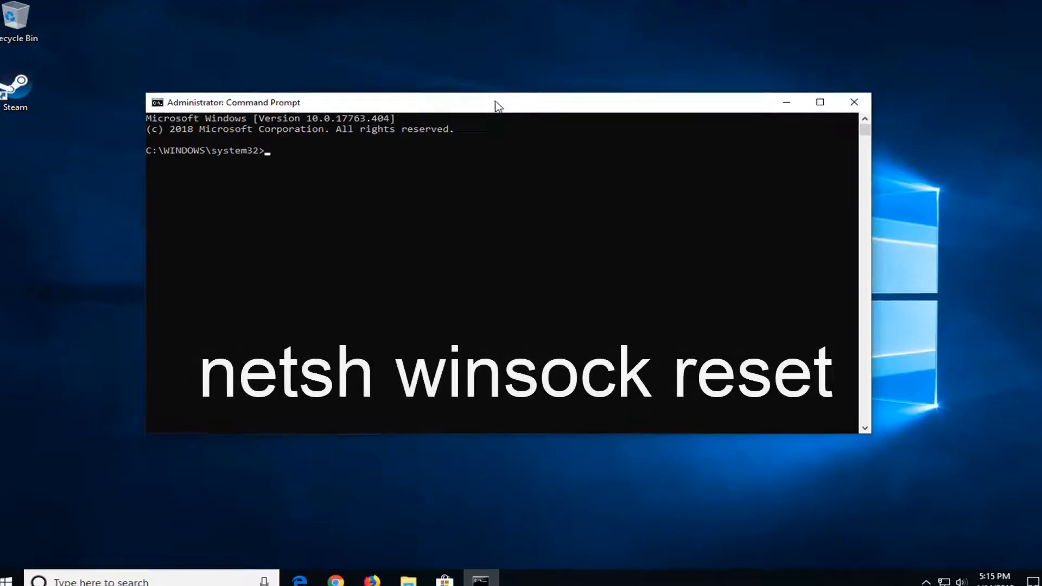
type("netsh")
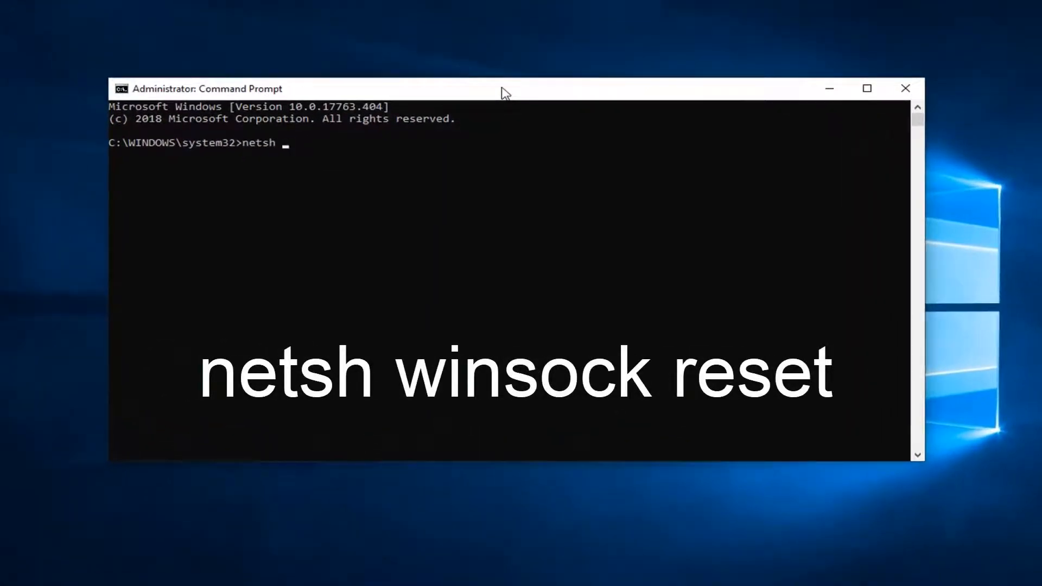
type("winsock")
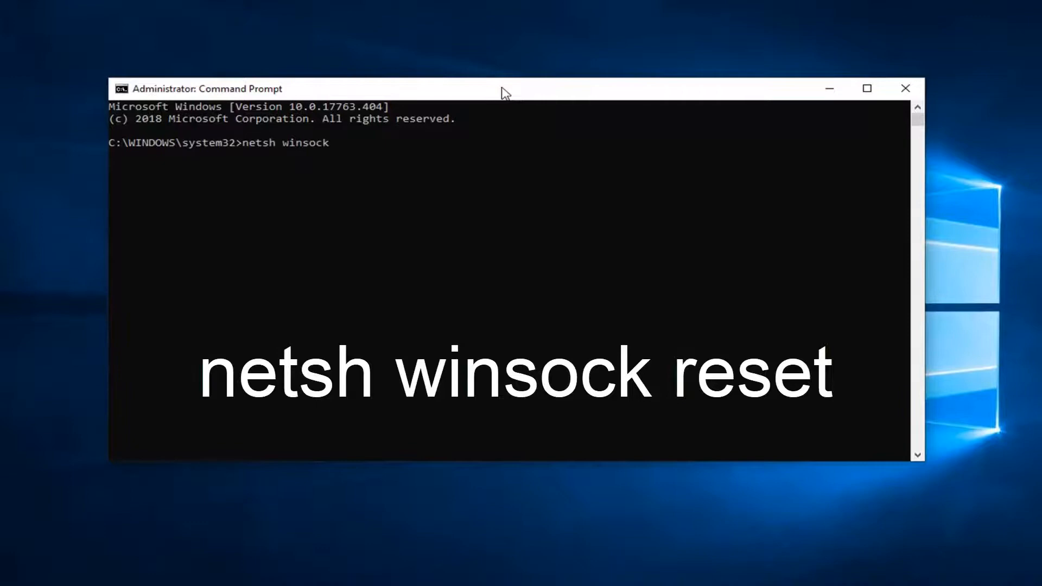
type("re")
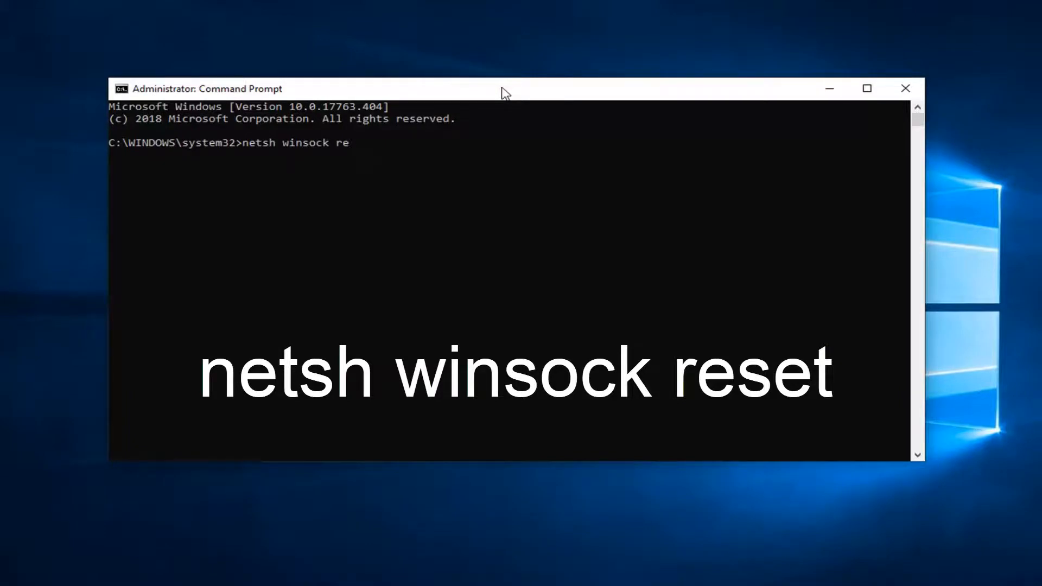
type("set")
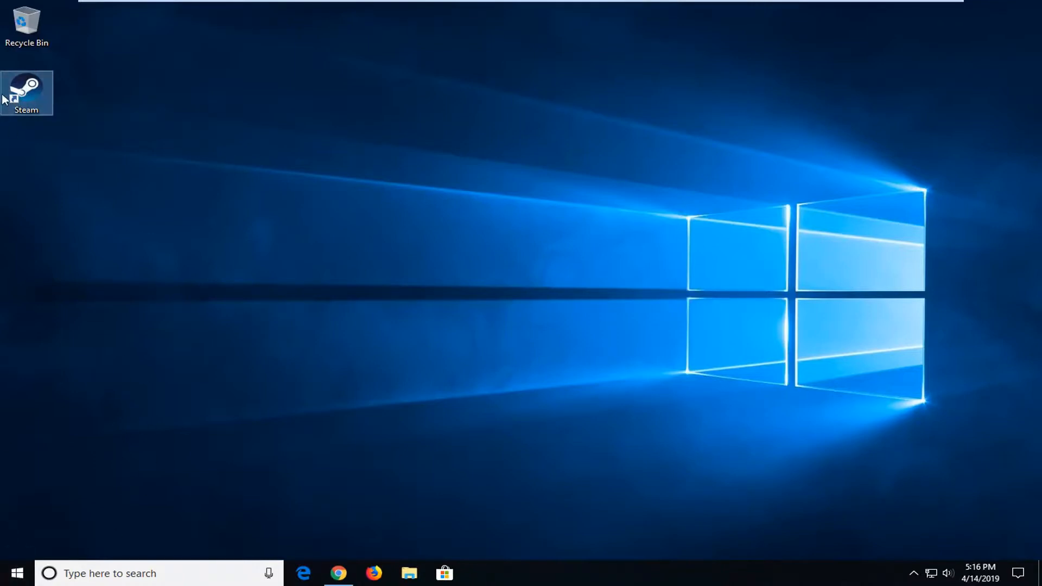
mouse_move(30, 93)
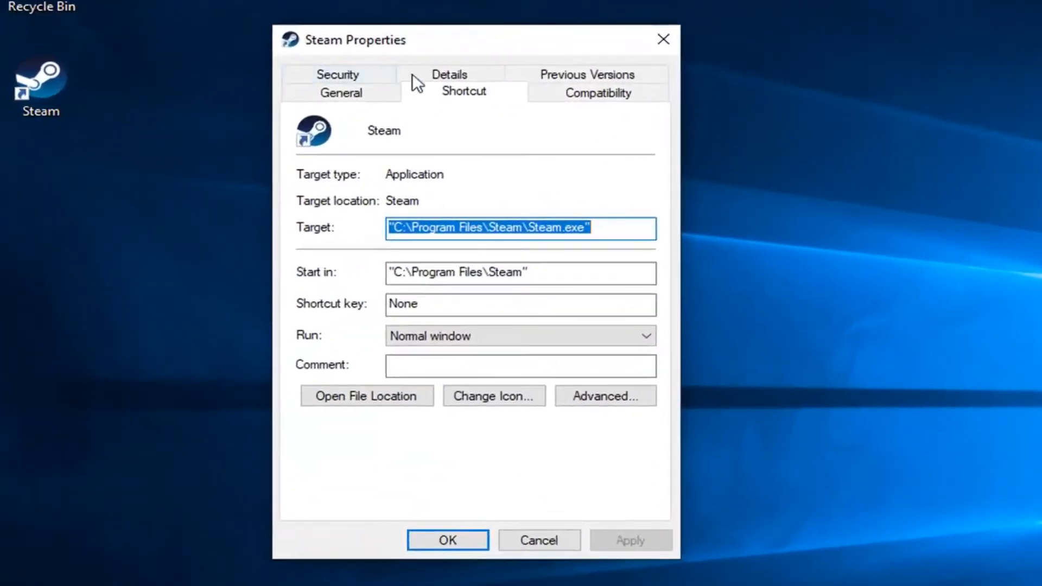
- In Steam shortcut properties' Compatibility tab, enable 'Run this program as an administrator' and confirm with OK
left_click(596, 92)
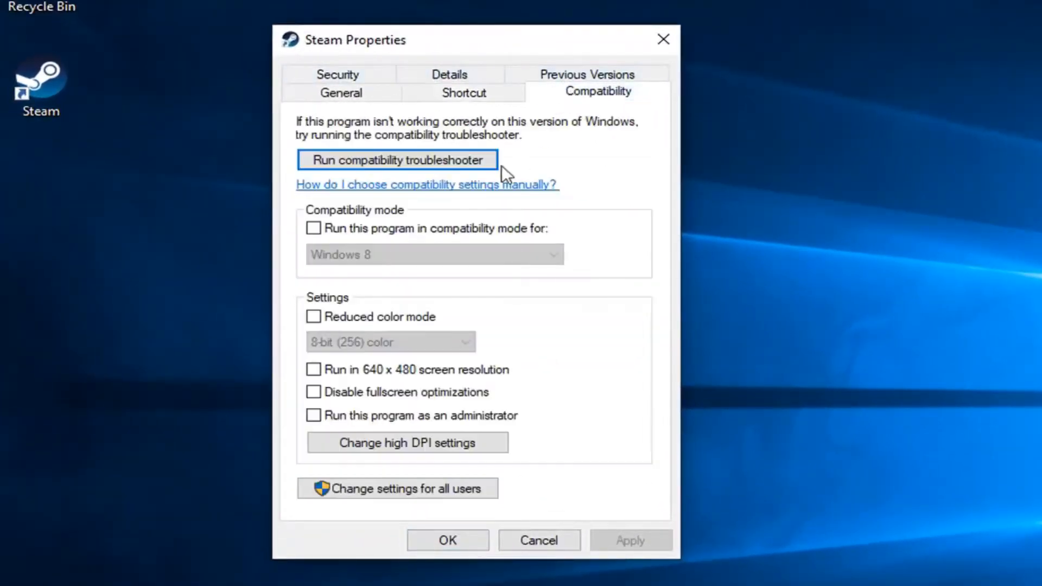
mouse_move(581, 113)
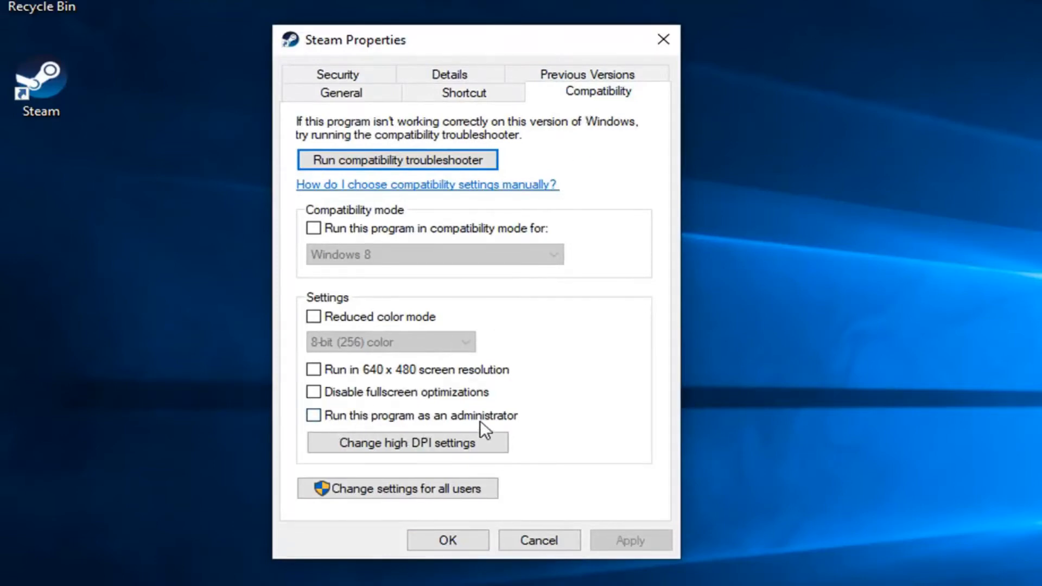
left_click(313, 414)
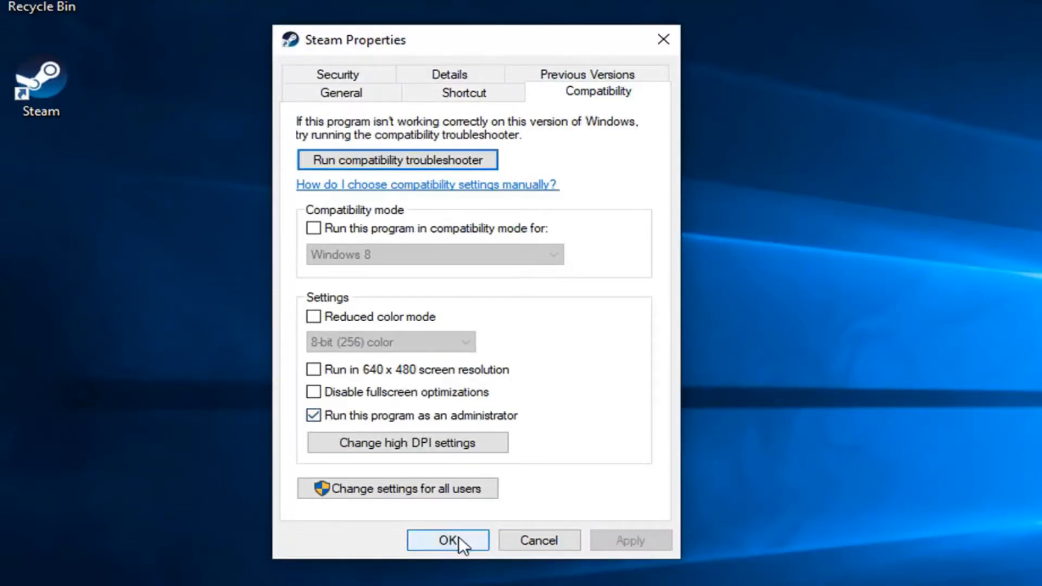
left_click(446, 539)
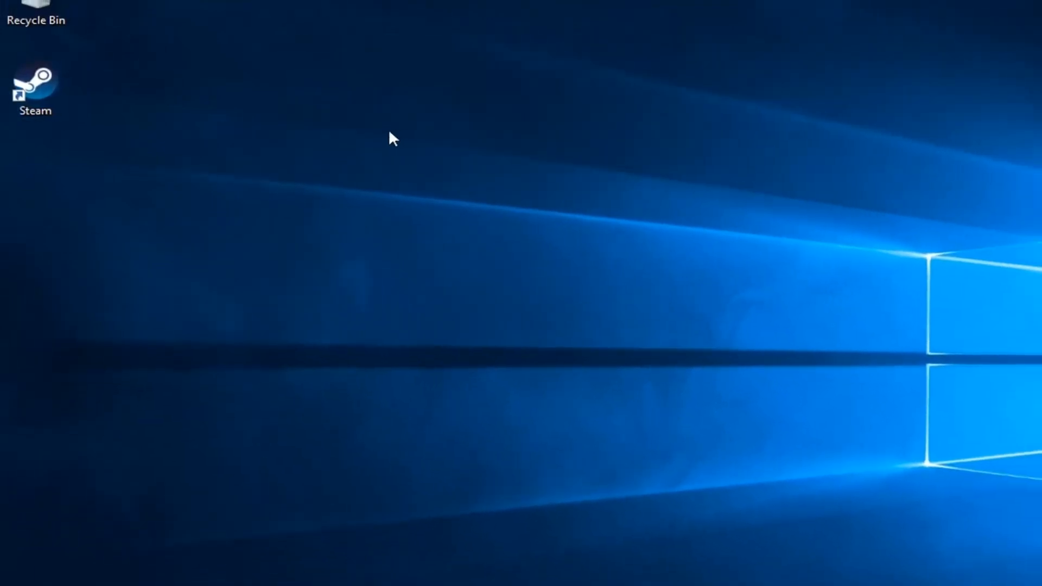